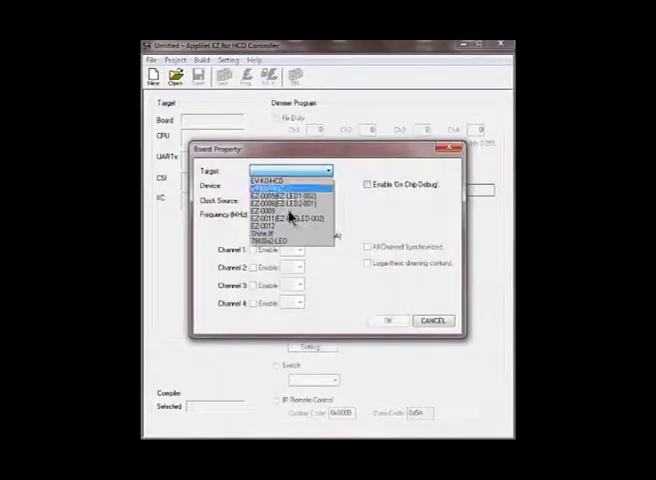
# Step: Target the EZ-0012 board and choose DMX512 as the dimmer program
pyautogui.click(277, 224)
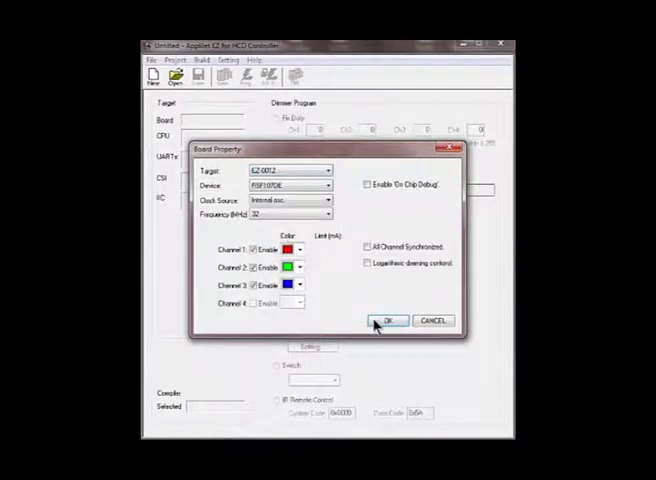
pyautogui.click(388, 320)
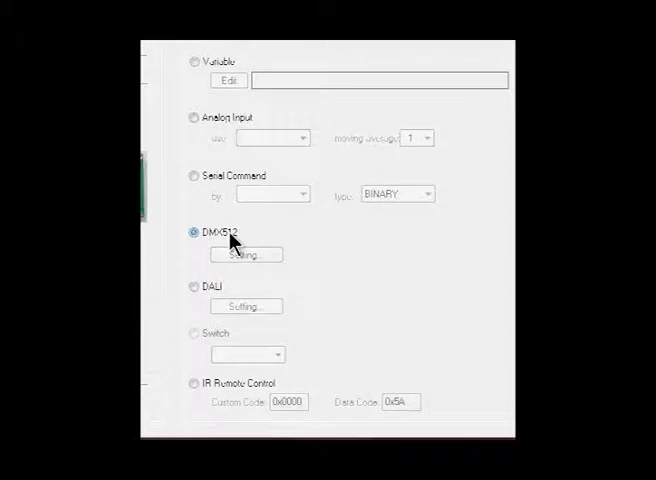
pyautogui.click(245, 254)
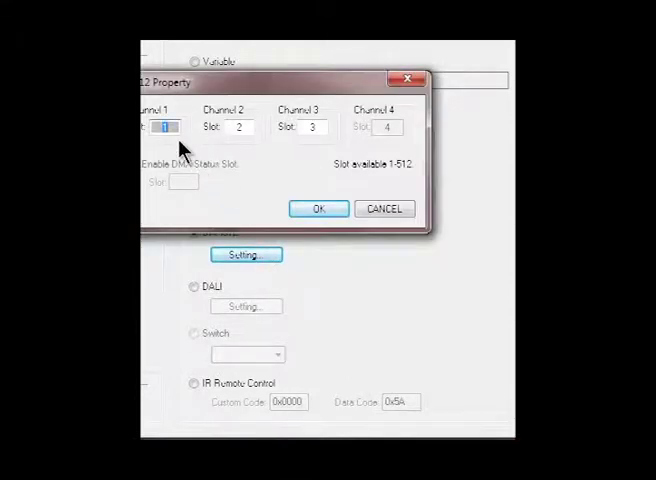
pyautogui.moveTo(293, 145)
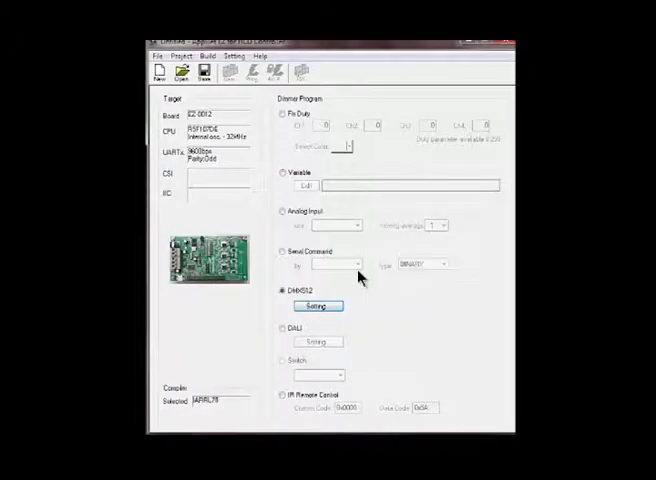
# Step: Save the configured EZ-0012 DMX512 project
pyautogui.click(204, 72)
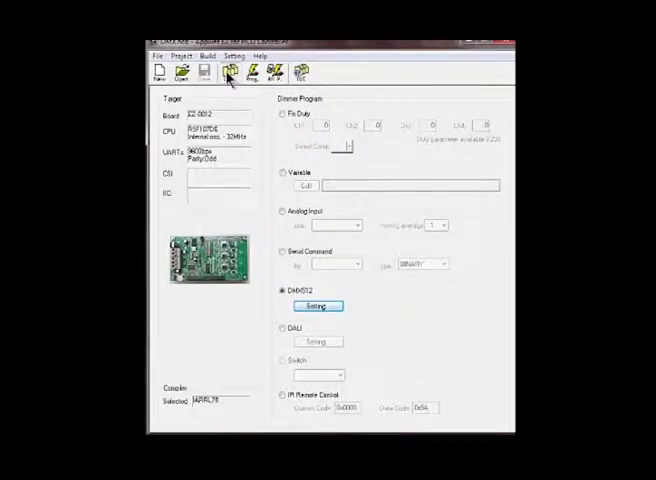
# Step: Build the firmware into DMX.hex and flash-program it onto the board
pyautogui.click(229, 71)
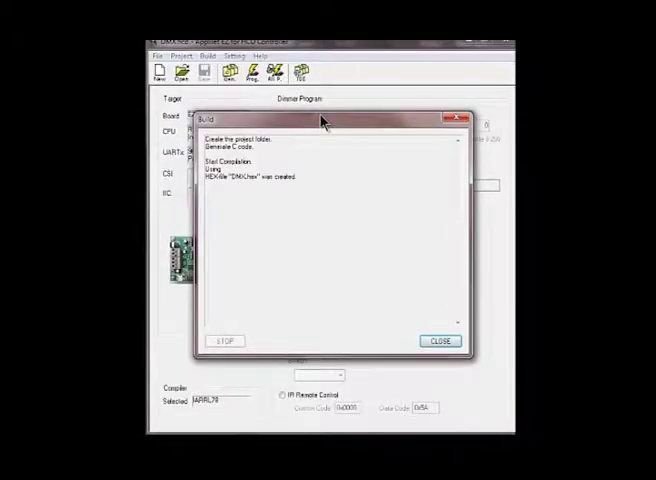
pyautogui.click(439, 341)
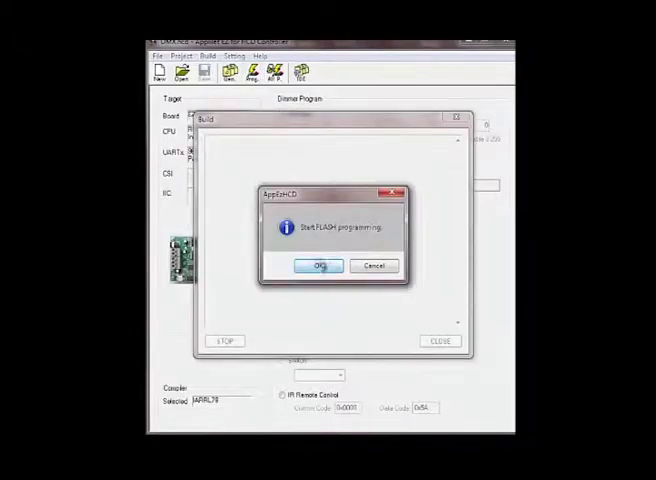
pyautogui.click(318, 265)
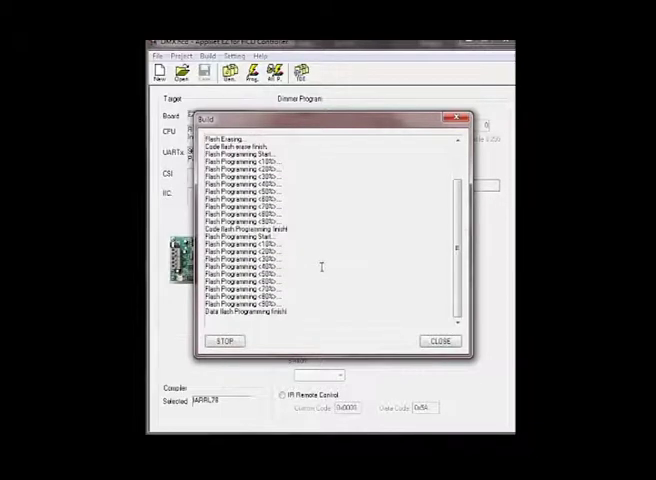
pyautogui.click(437, 341)
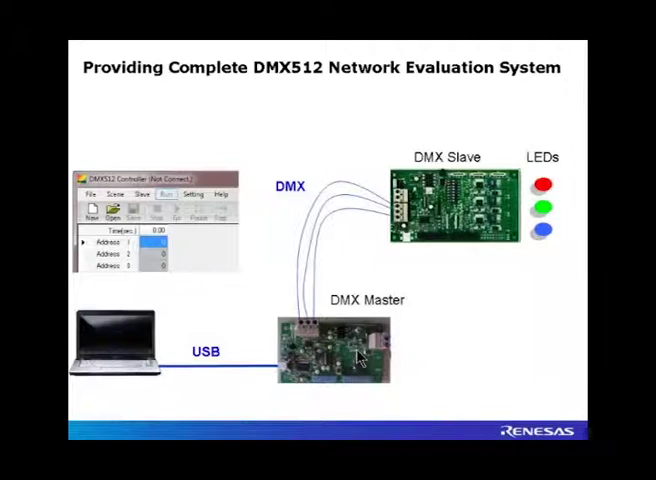
pyautogui.moveTo(313, 300)
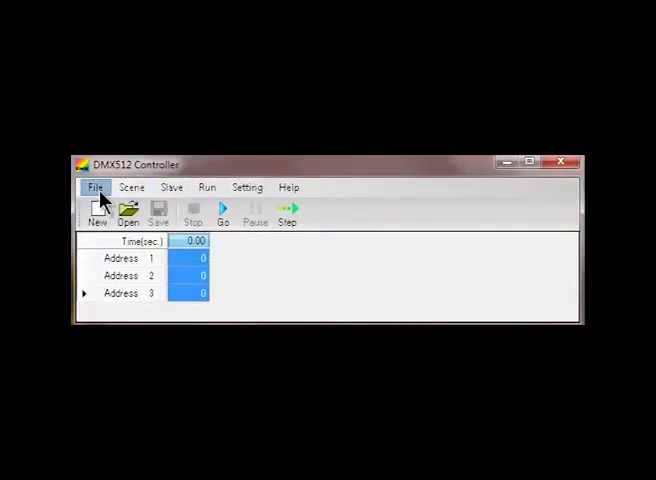
pyautogui.click(95, 187)
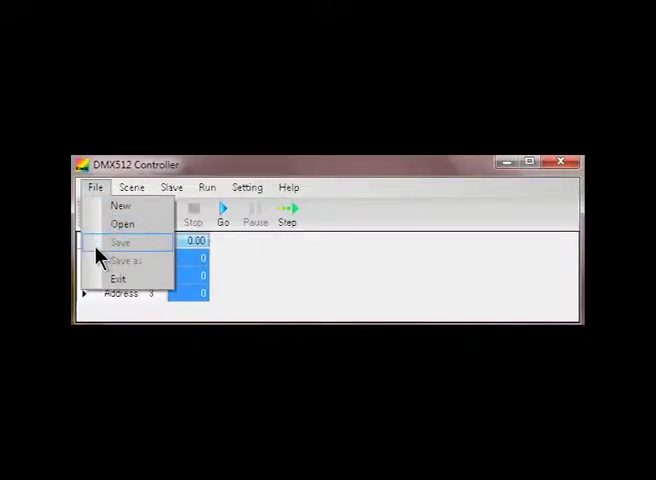
pyautogui.click(132, 187)
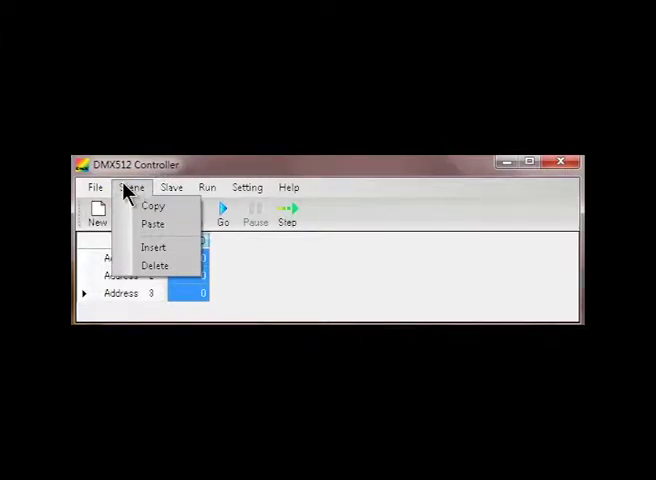
pyautogui.moveTo(127, 197)
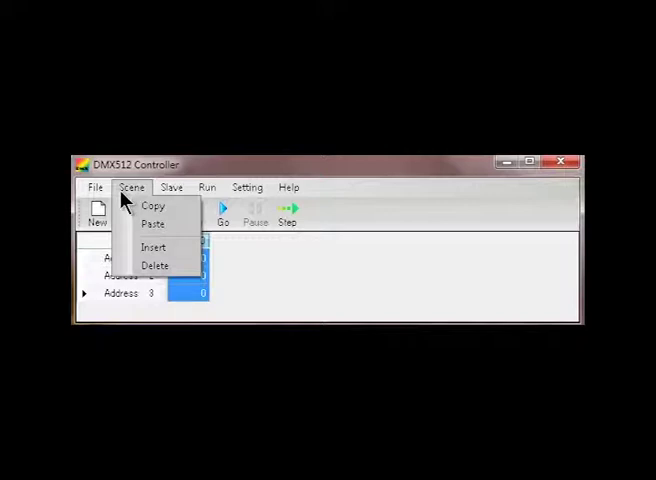
pyautogui.click(171, 187)
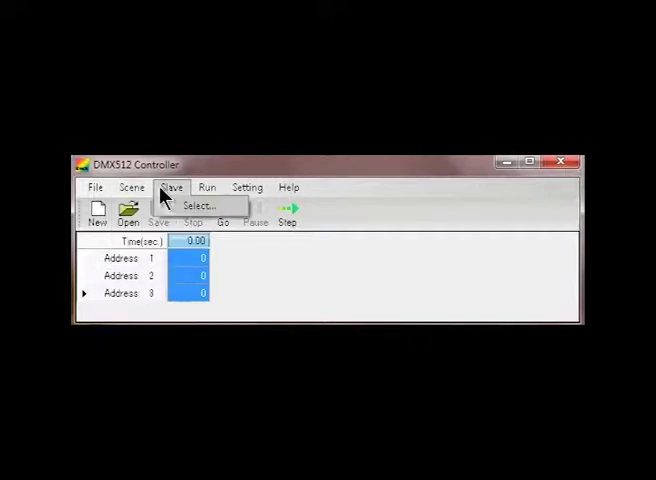
pyautogui.click(206, 187)
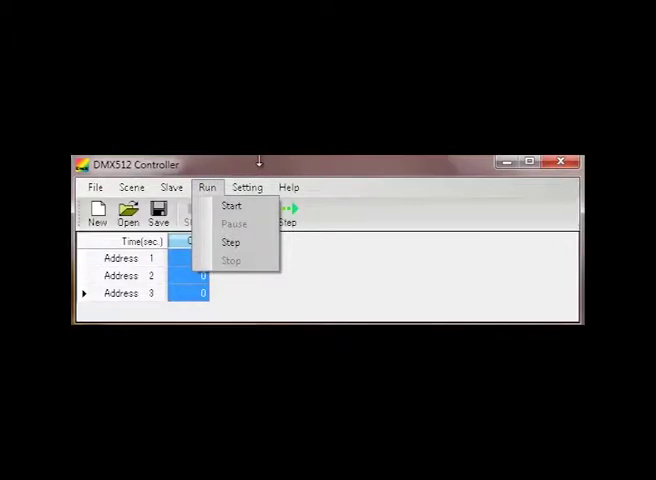
pyautogui.click(231, 205)
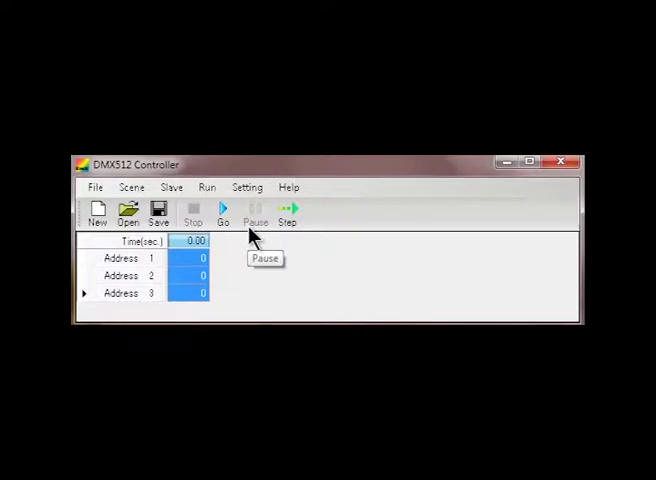
pyautogui.moveTo(215, 247)
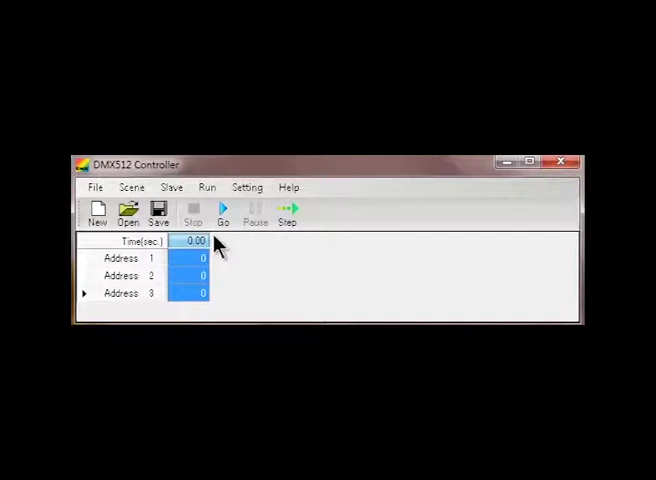
pyautogui.click(246, 187)
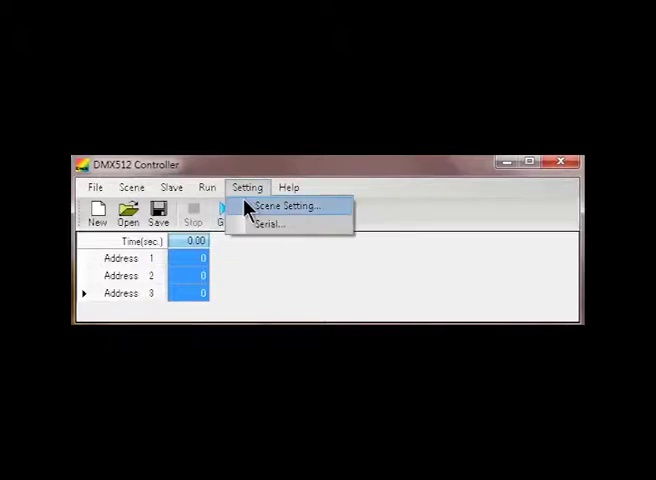
pyautogui.click(288, 205)
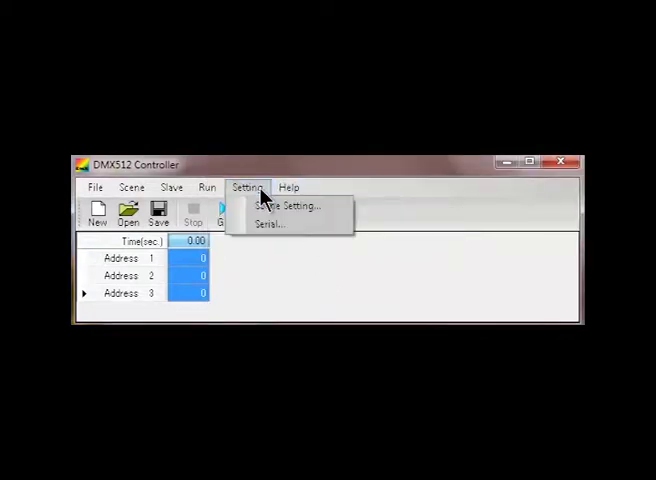
pyautogui.click(268, 224)
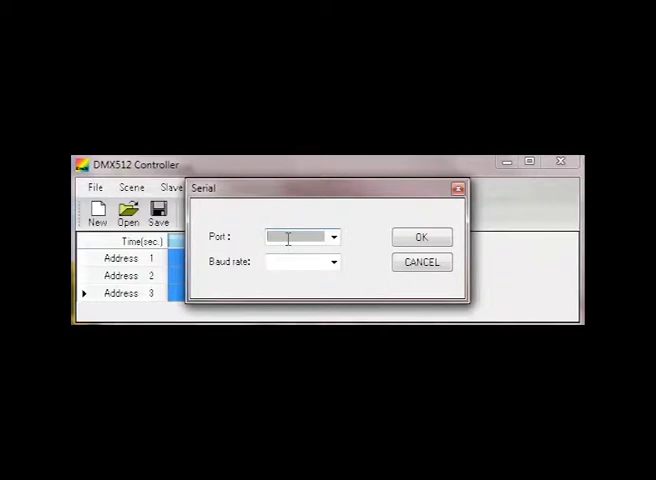
pyautogui.click(334, 237)
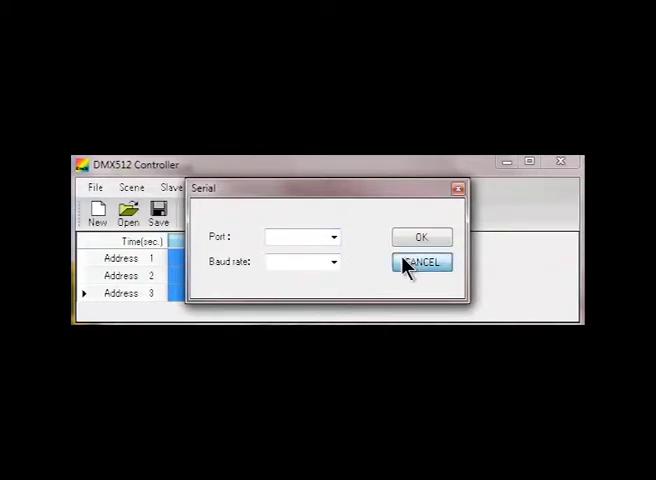
pyautogui.click(421, 262)
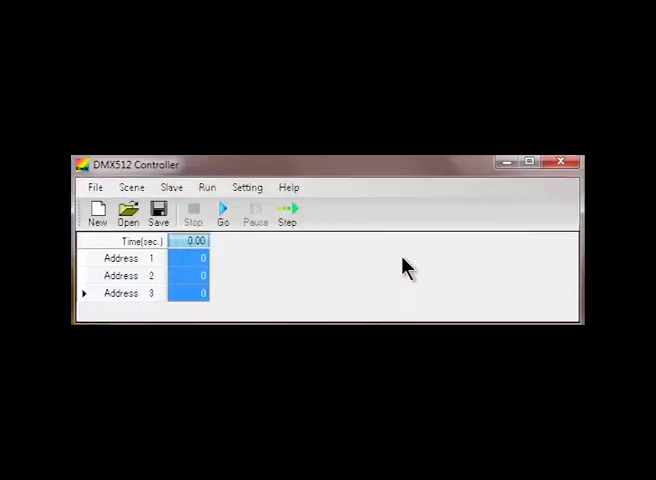
pyautogui.click(288, 187)
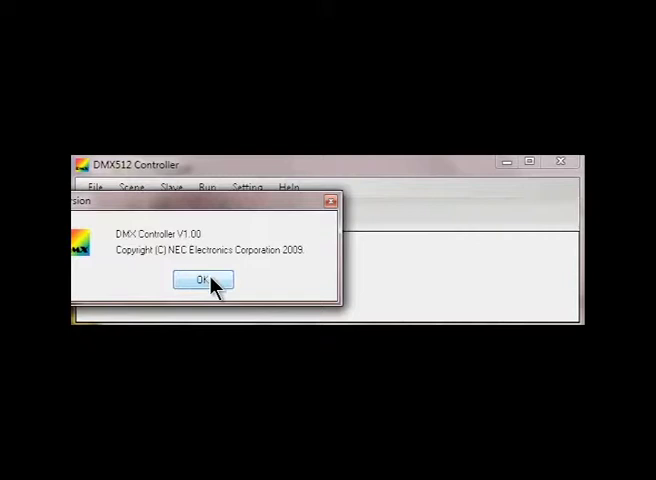
pyautogui.click(203, 279)
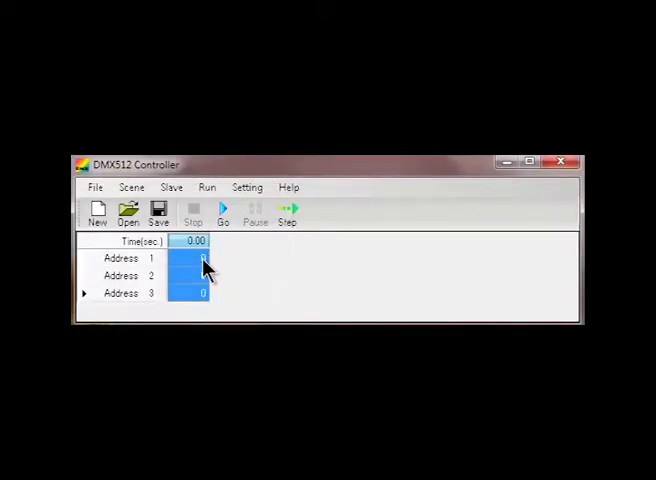
# Step: Fill scene 0.00 with 254/1/254 and scene 1.00 with 1/254/1, then start scene 2.00
pyautogui.click(188, 258)
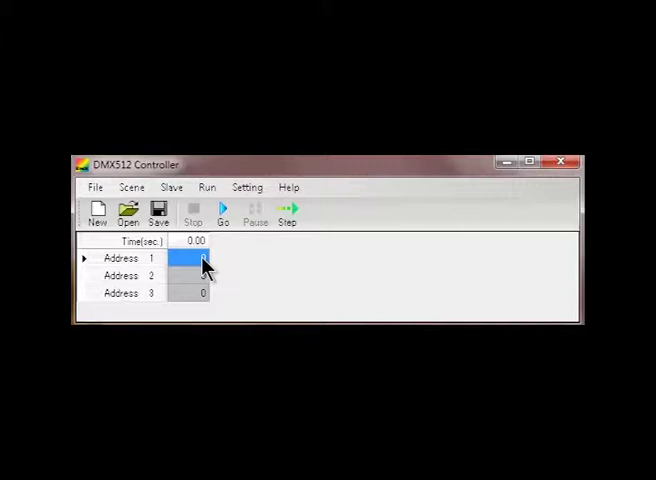
pyautogui.write('25')
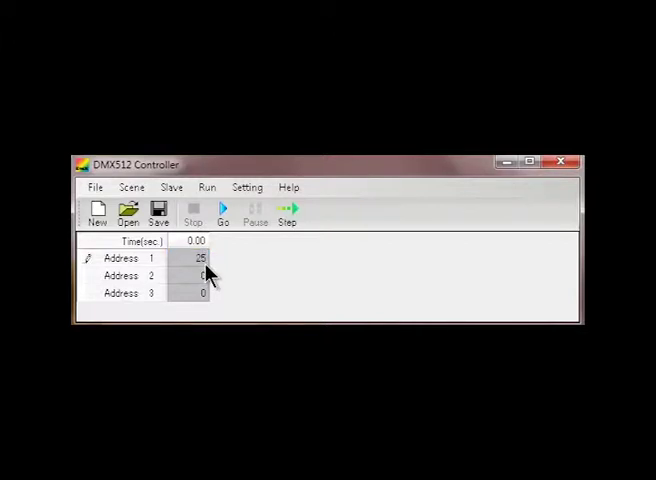
pyautogui.click(200, 276)
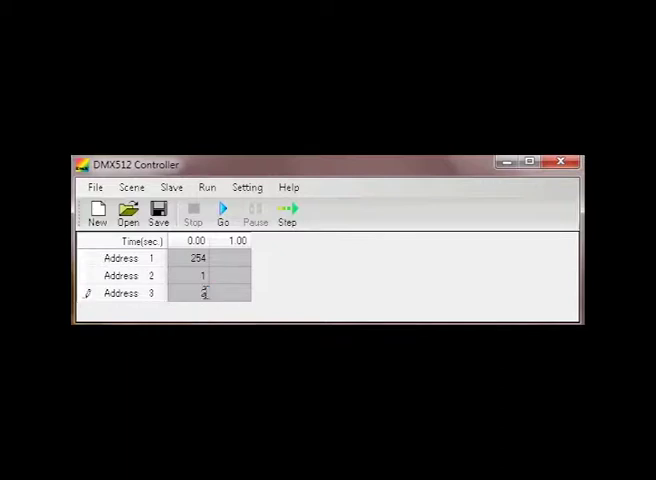
pyautogui.click(233, 258)
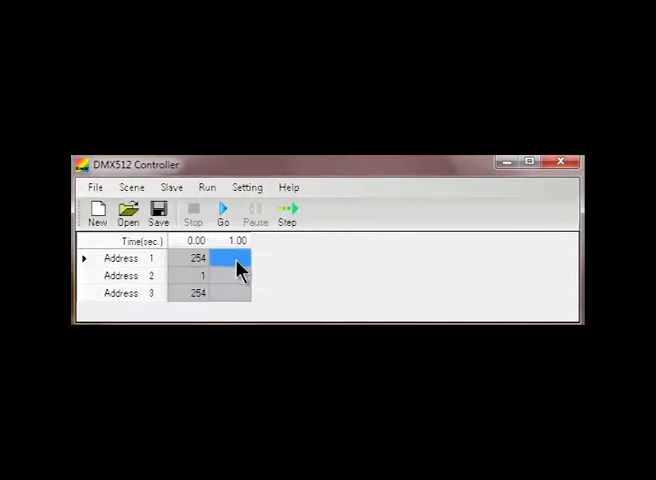
pyautogui.moveTo(240, 280)
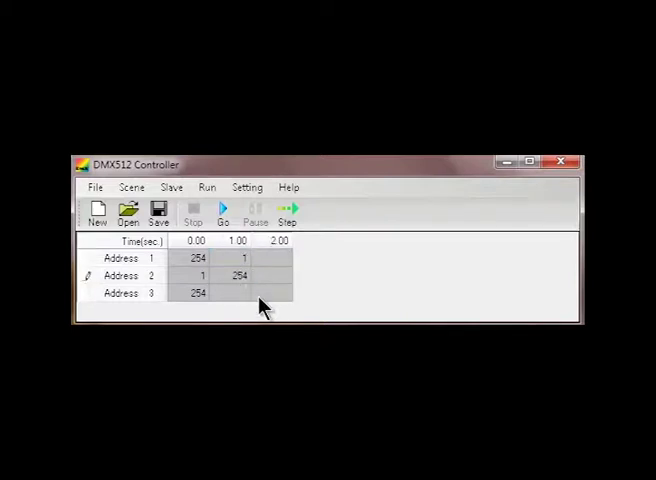
pyautogui.click(239, 292)
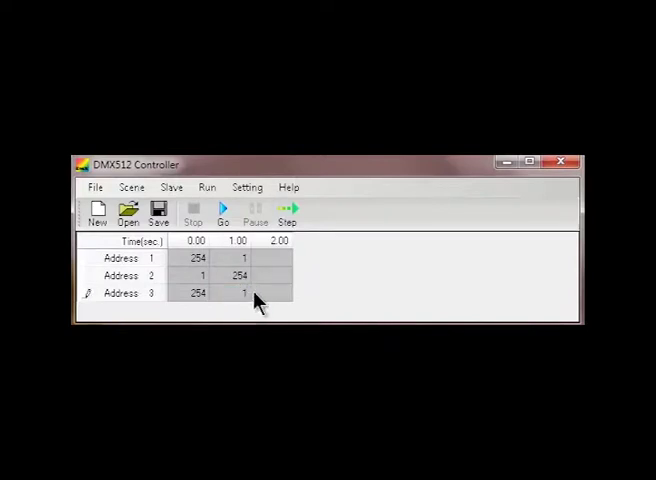
pyautogui.click(272, 258)
pyautogui.write('254')
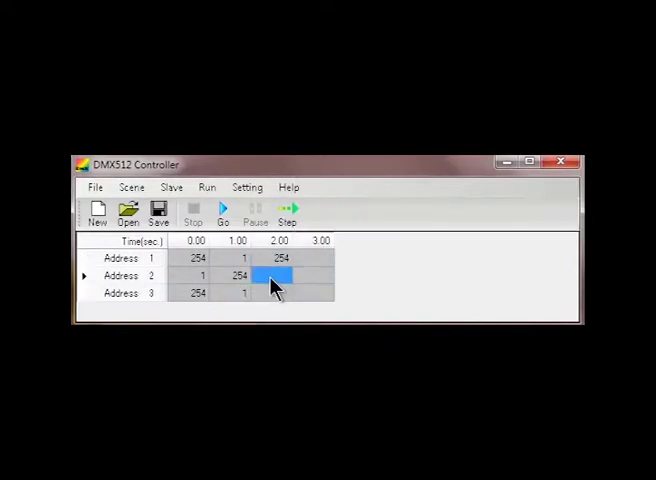
pyautogui.click(279, 293)
pyautogui.write('544')
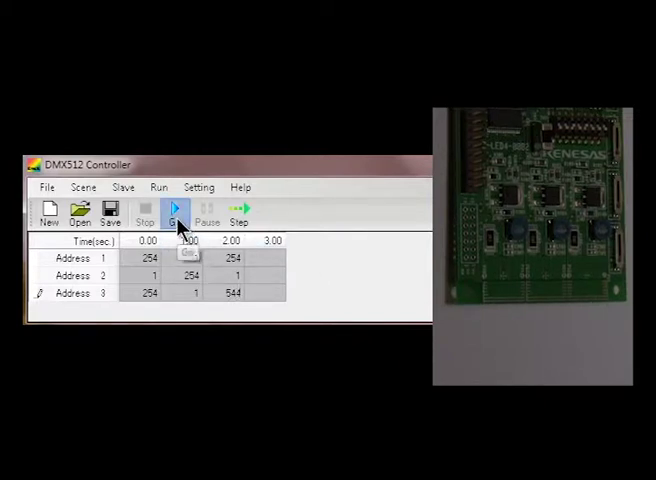
# Step: Run the scene sequence, pause it, and step forward two scenes on the board
pyautogui.click(174, 210)
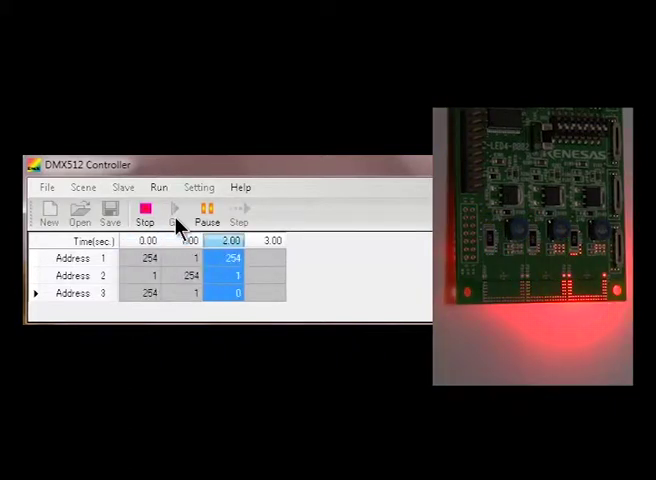
pyautogui.click(174, 211)
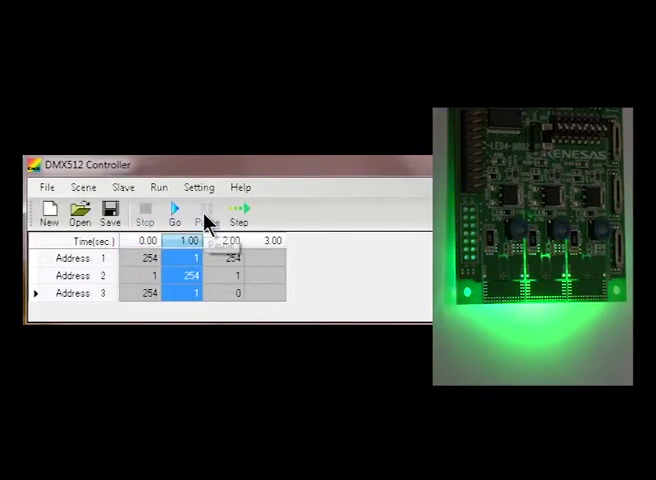
pyautogui.click(239, 213)
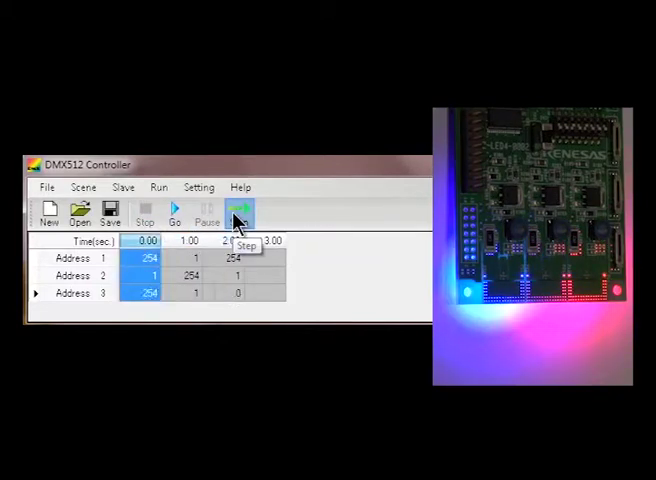
pyautogui.click(238, 212)
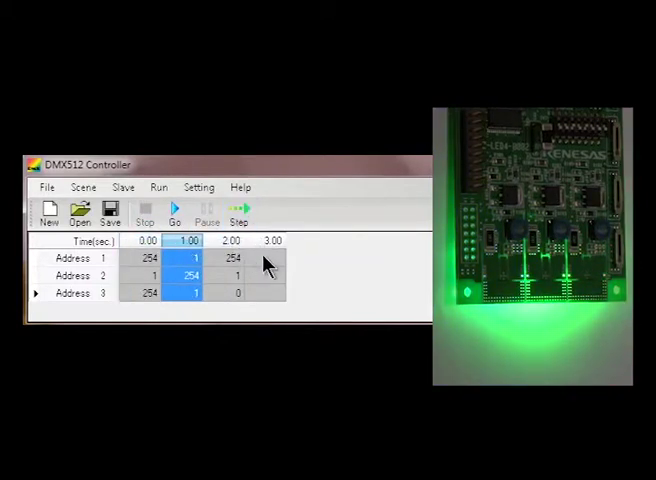
pyautogui.moveTo(418, 268)
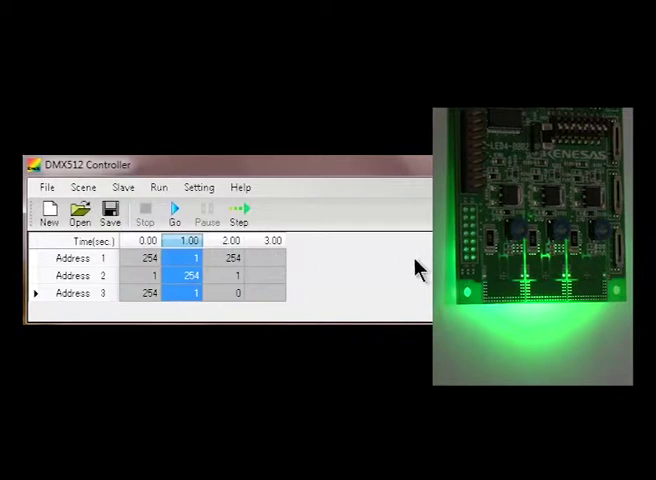
pyautogui.moveTo(400, 270)
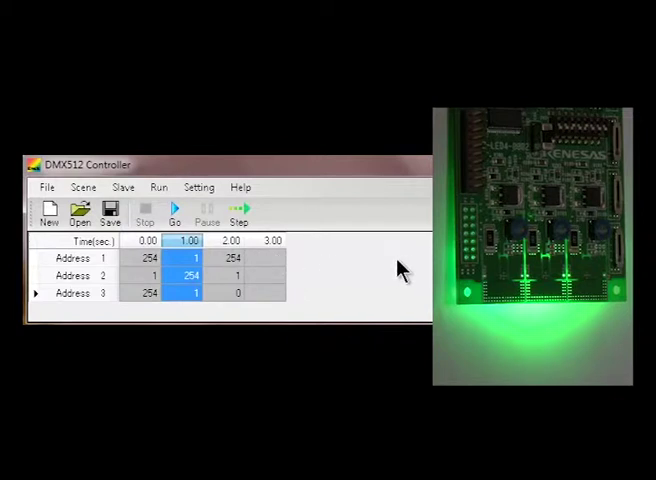